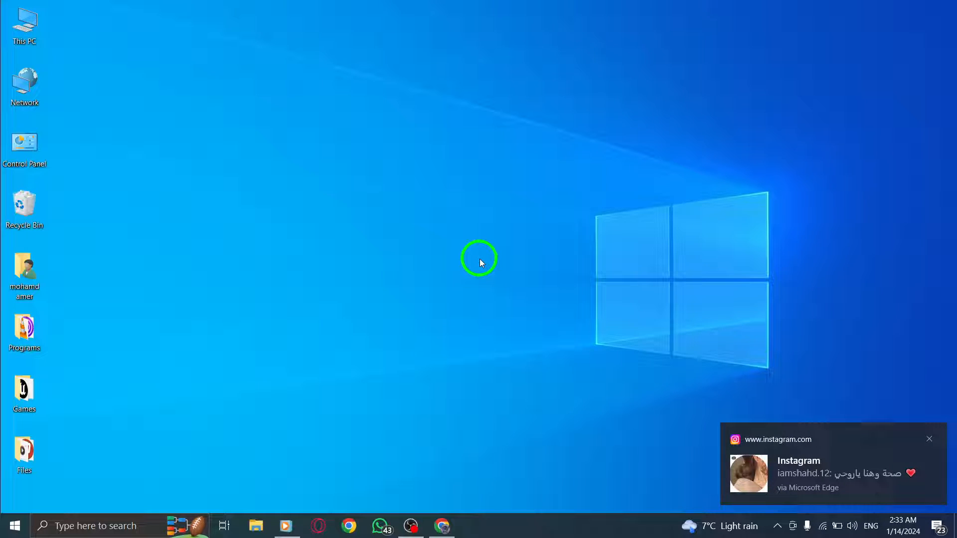
- Bring Chrome forward and start a new tab searching Google for "web store"
left_click(928, 438)
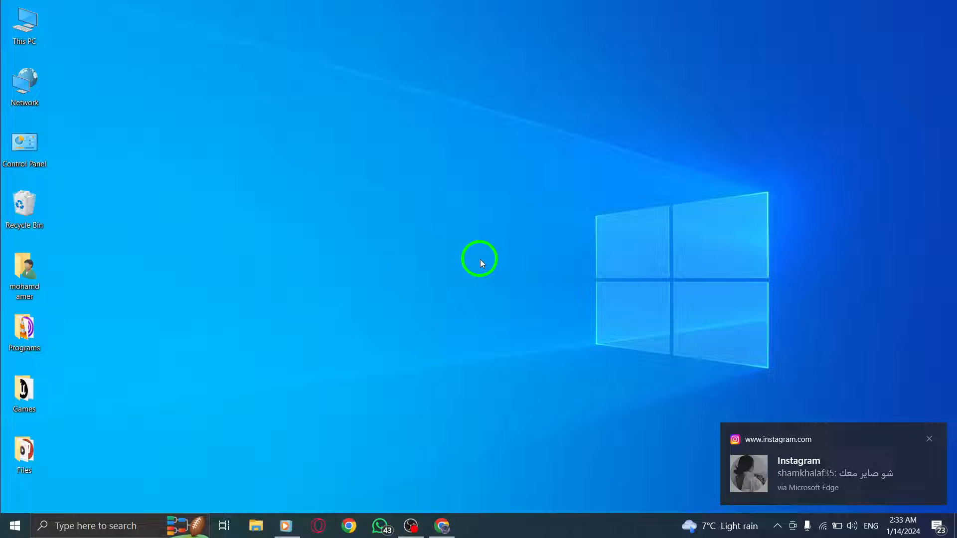
left_click(443, 525)
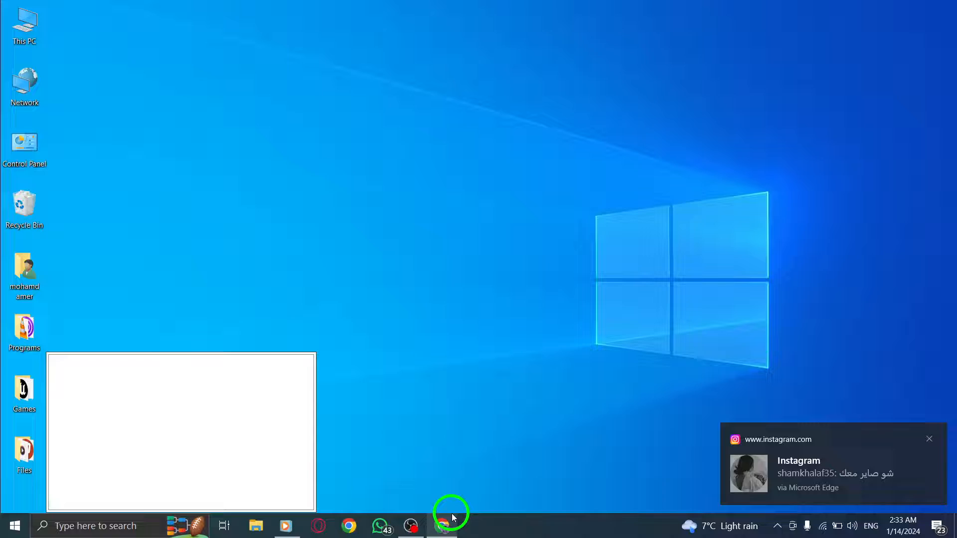
left_click(442, 526)
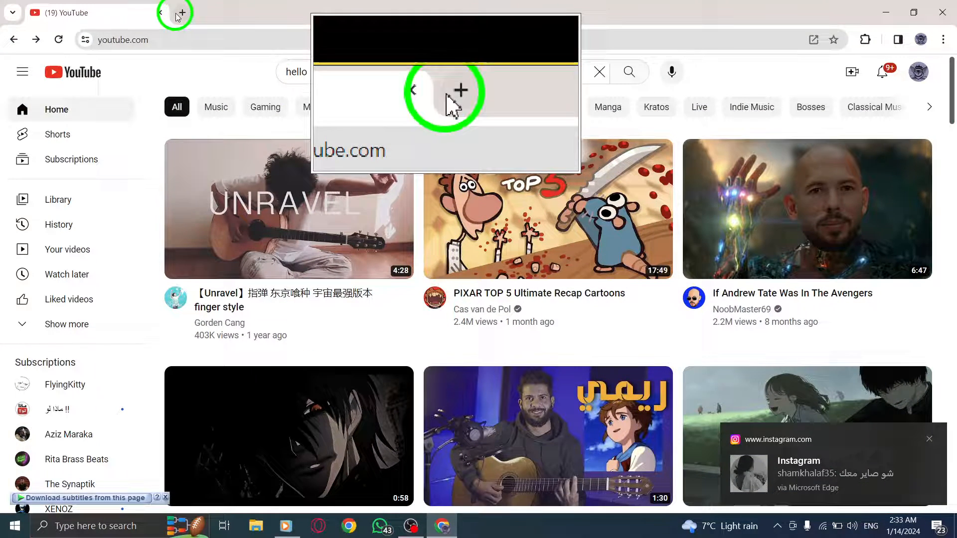
left_click(181, 12)
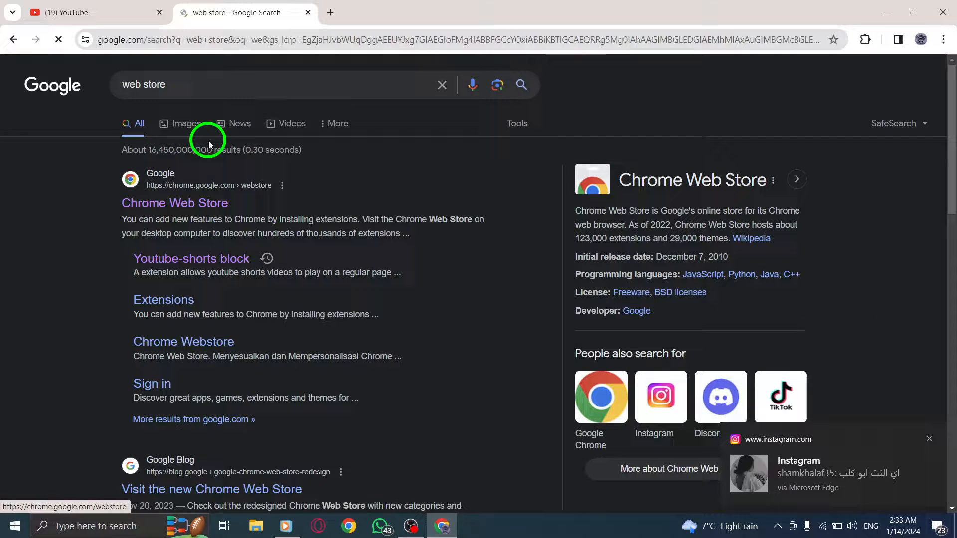
- Search the Chrome Web Store for "youtube watch time" and go to YouTube Watch Time Counter
left_click(173, 202)
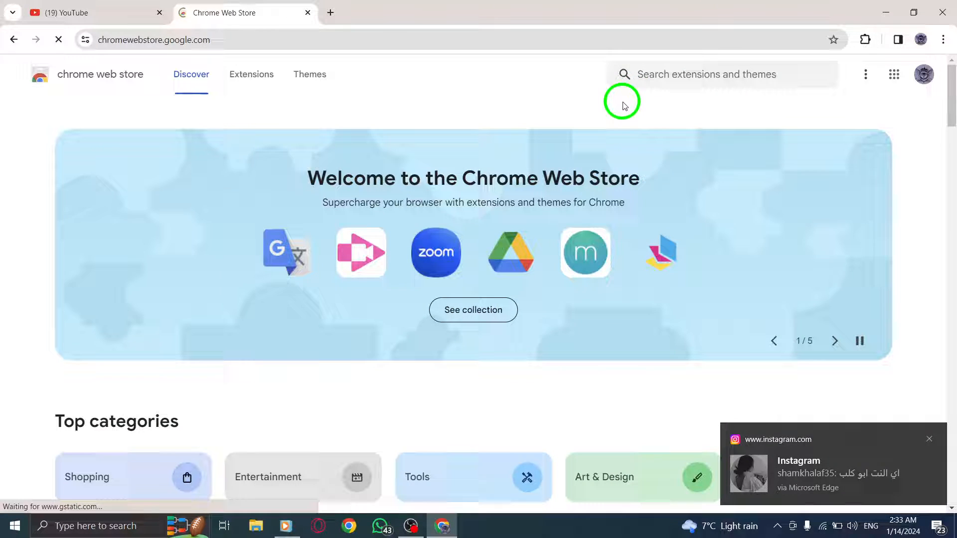
type("yo")
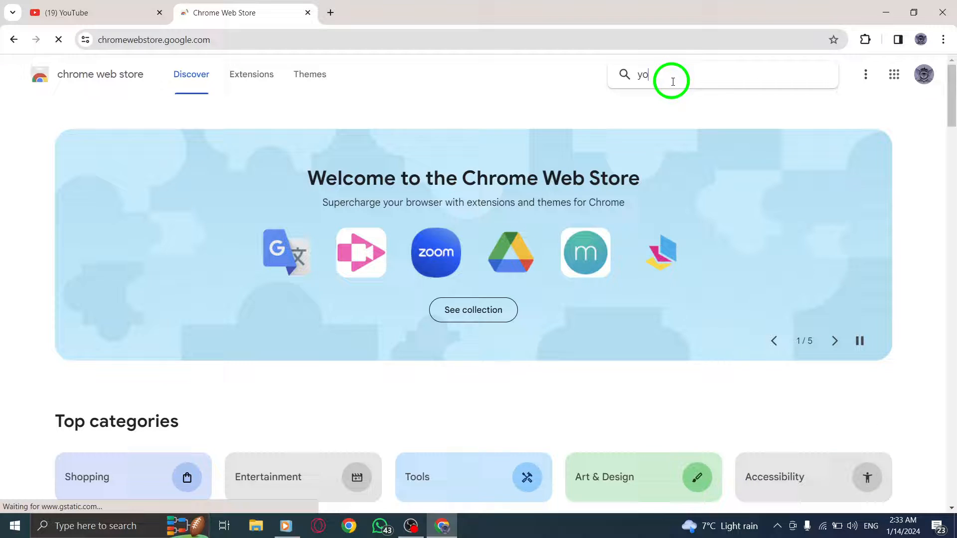
type("utube")
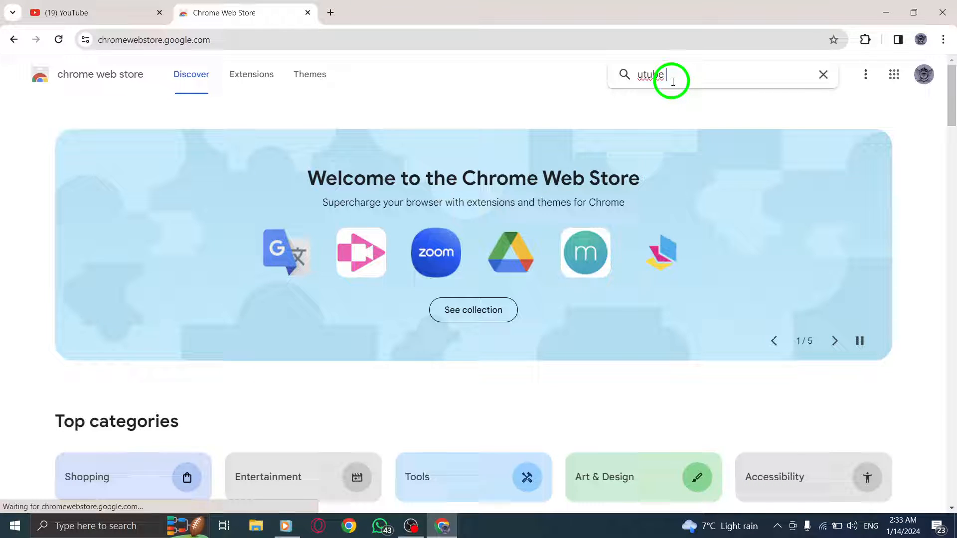
type("watch time")
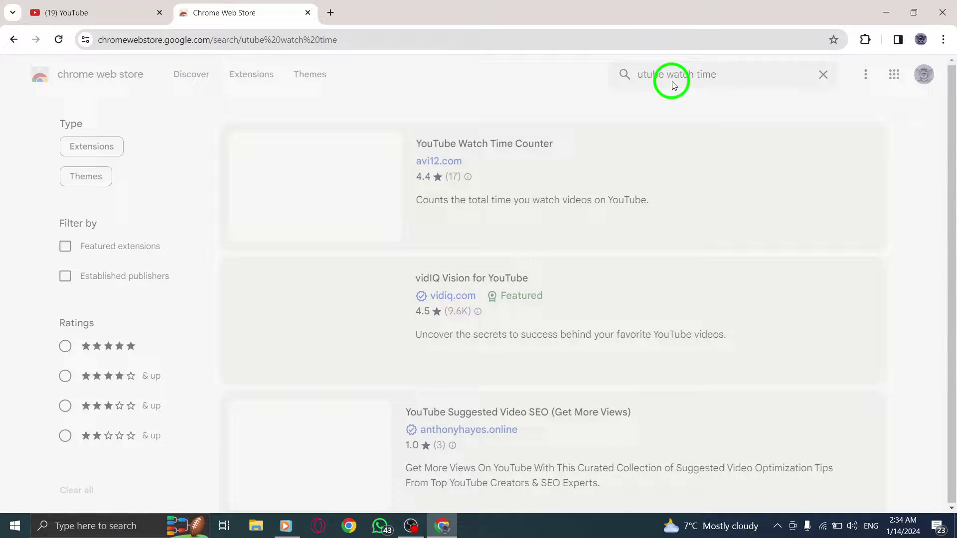
left_click(485, 143)
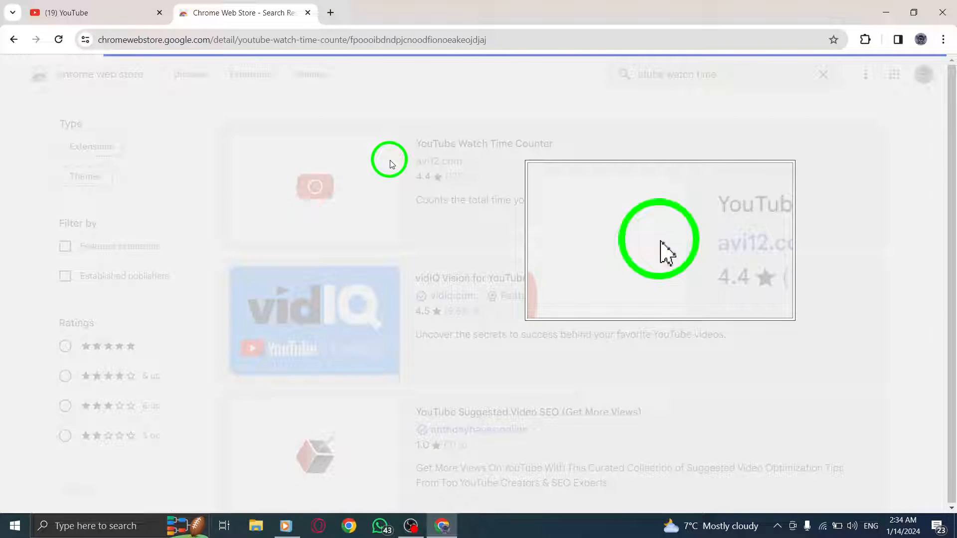
- Add YouTube Watch Time Counter to Chrome; its popup shows 00:00:00, rank Starter
left_click(484, 143)
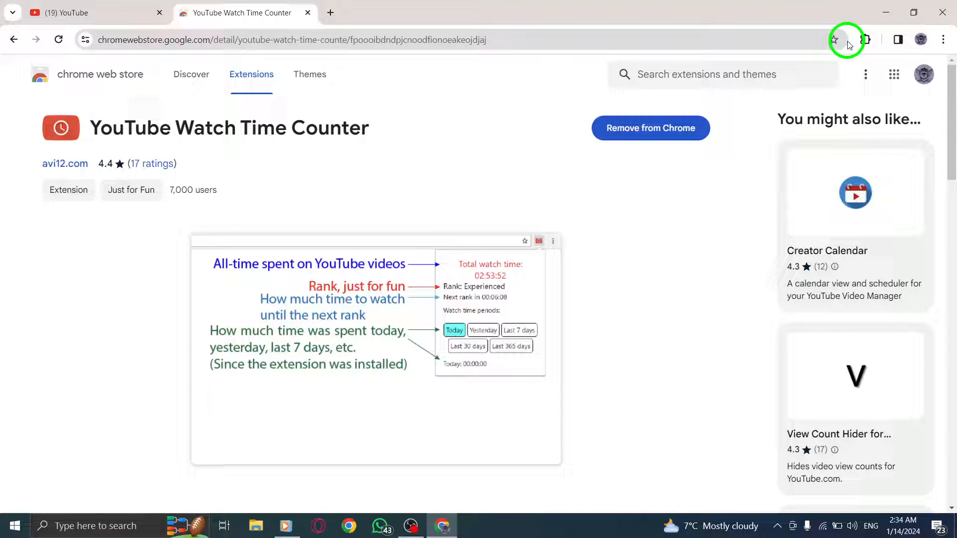
left_click(865, 39)
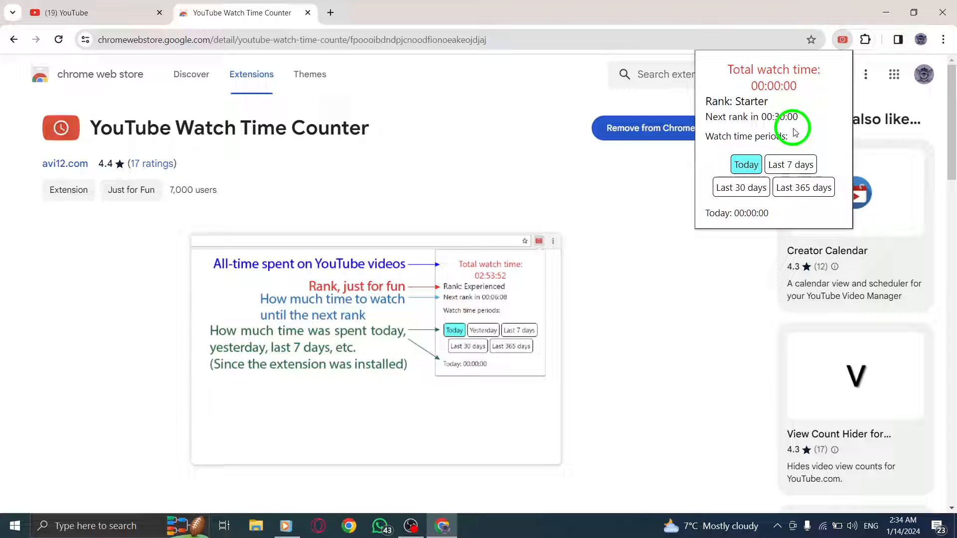
- Dismiss the popup, close the Web Store tab and Chrome, and refresh the desktop
left_click(229, 12)
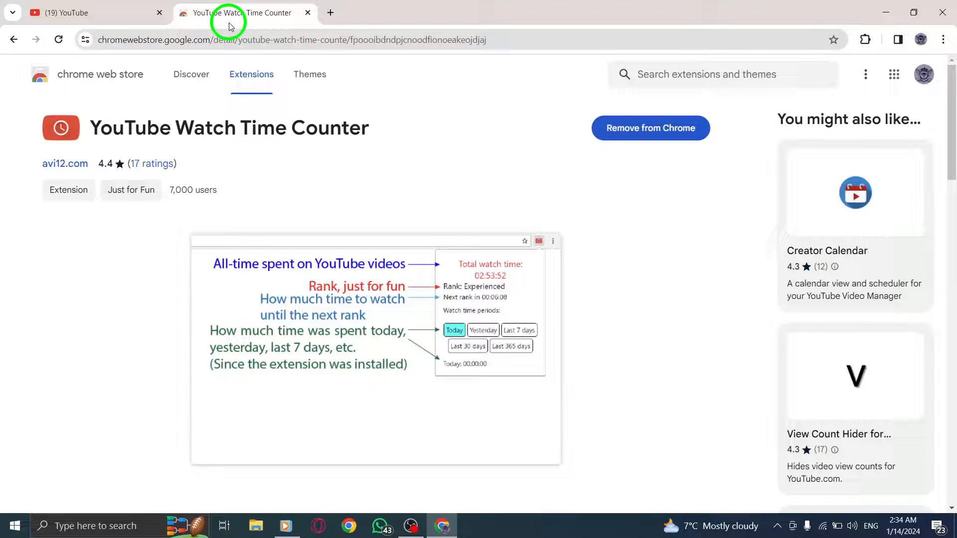
left_click(308, 12)
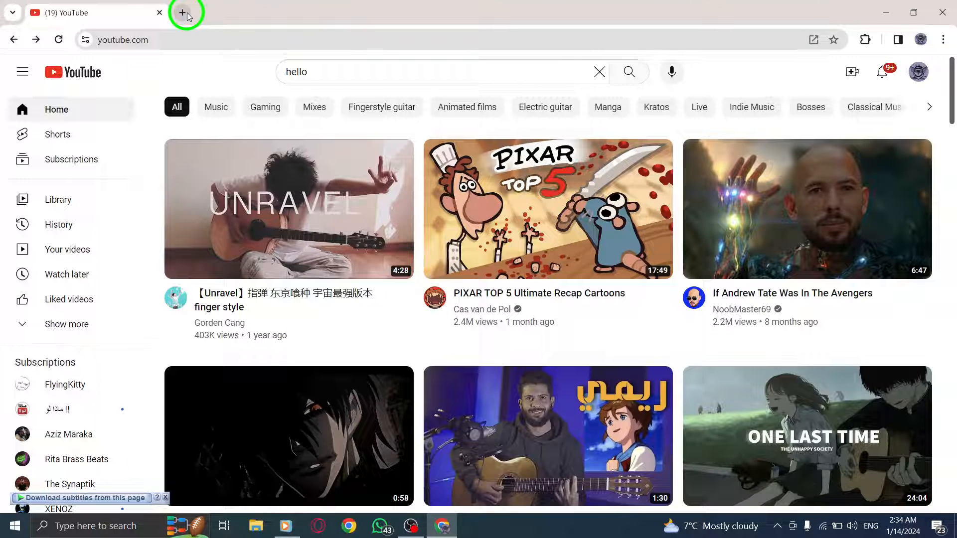
mouse_move(866, 23)
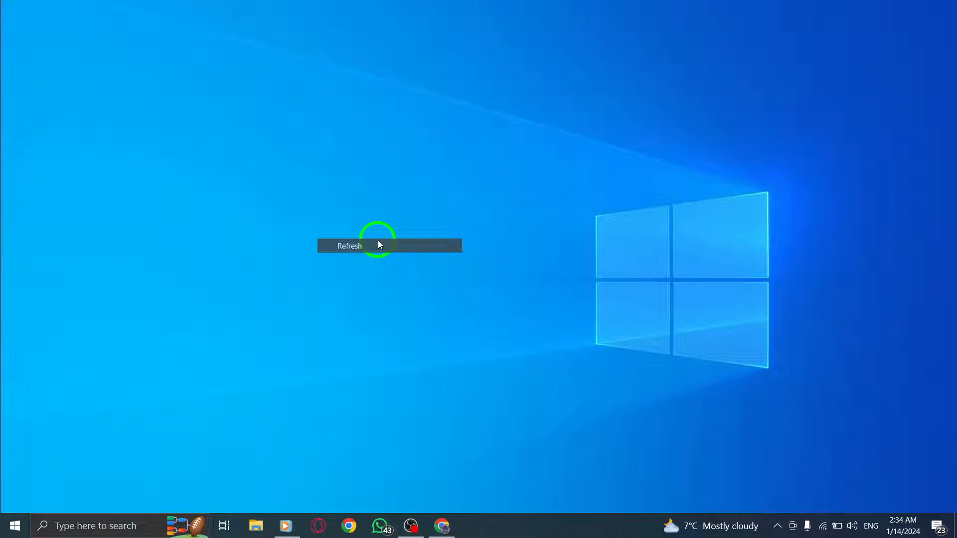
left_click(349, 246)
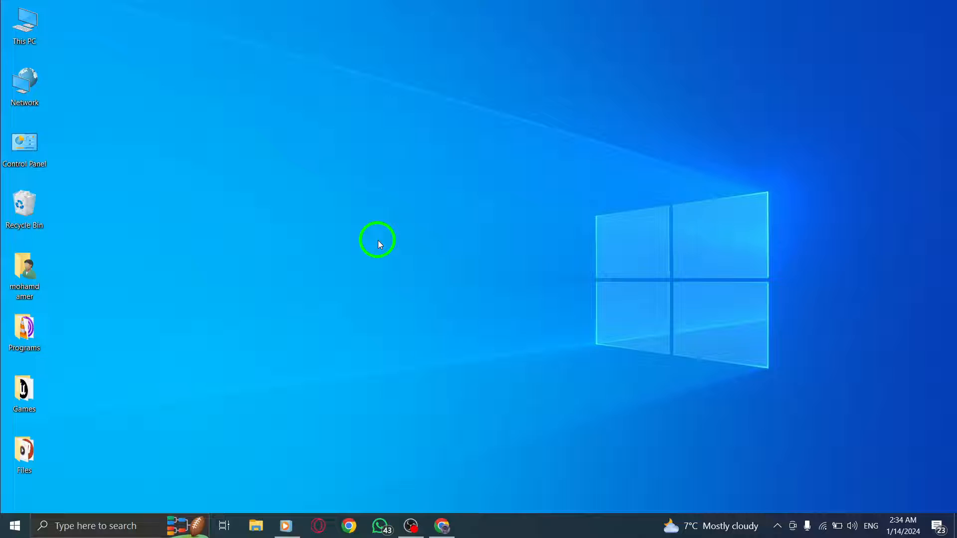